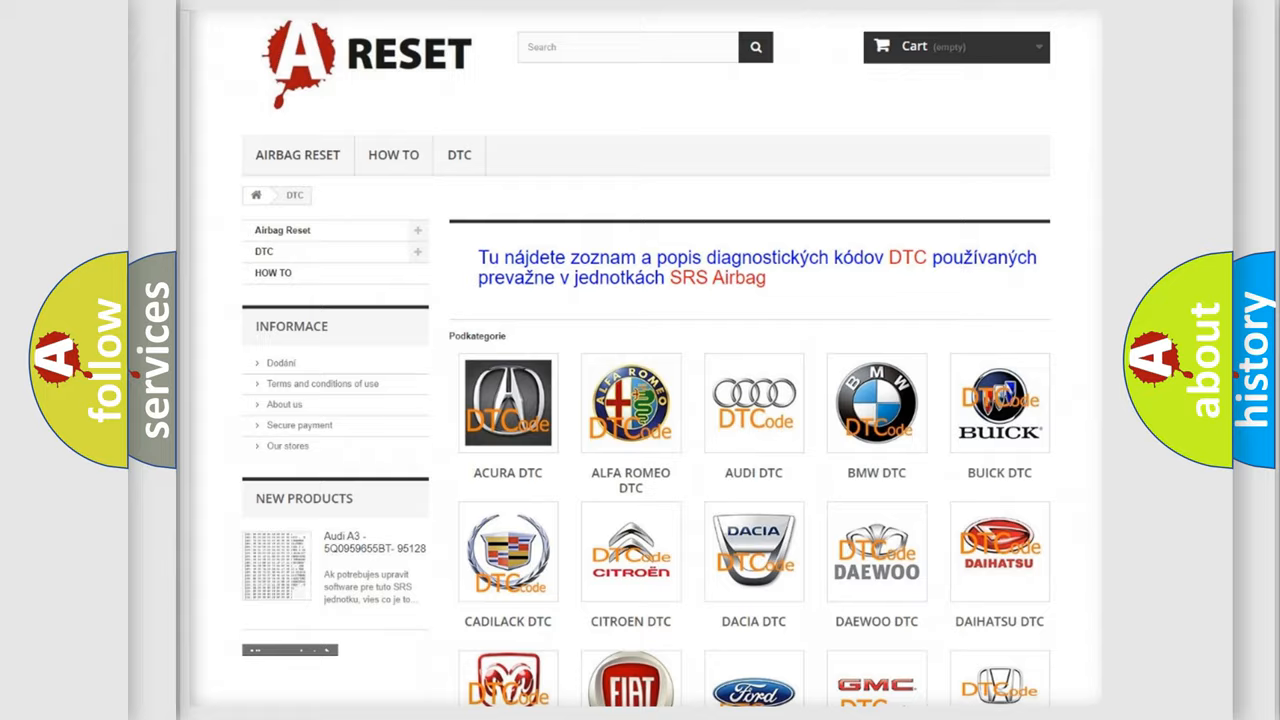
Choose FIAT from the DTC brand grid and browse down its trouble-code list.
scroll(down, 3)
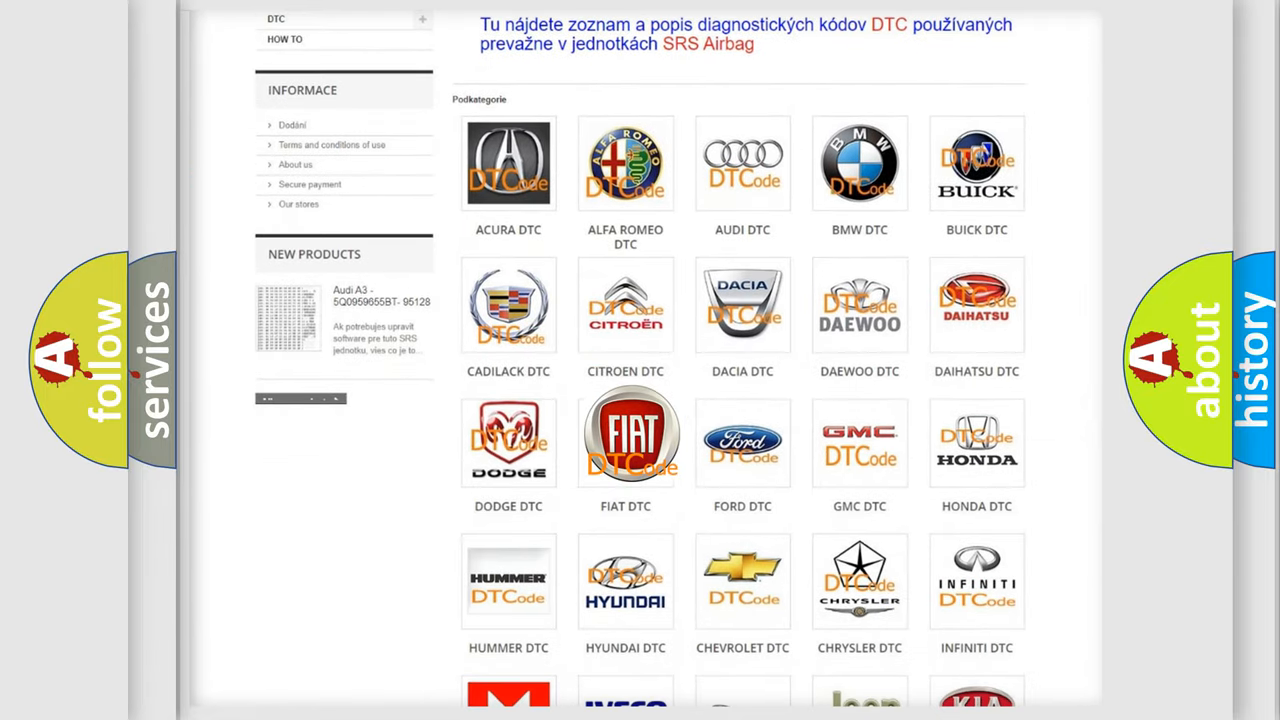
click(624, 440)
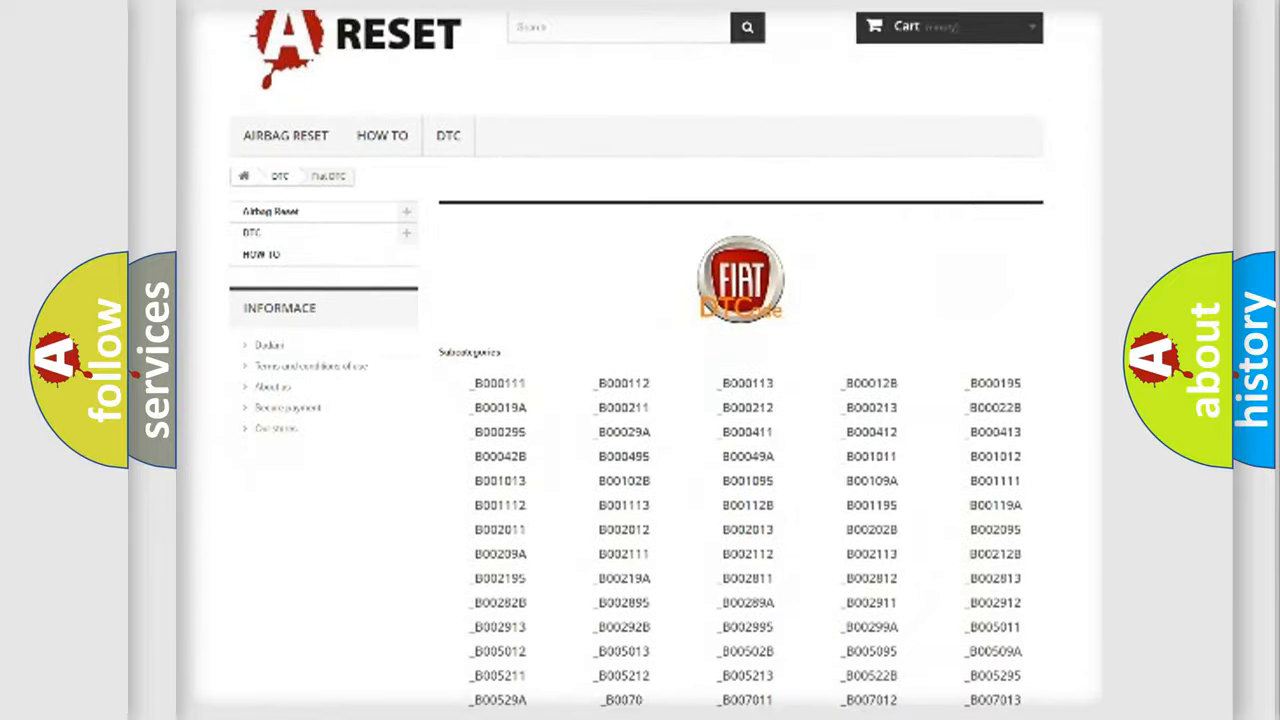
scroll(down, 3)
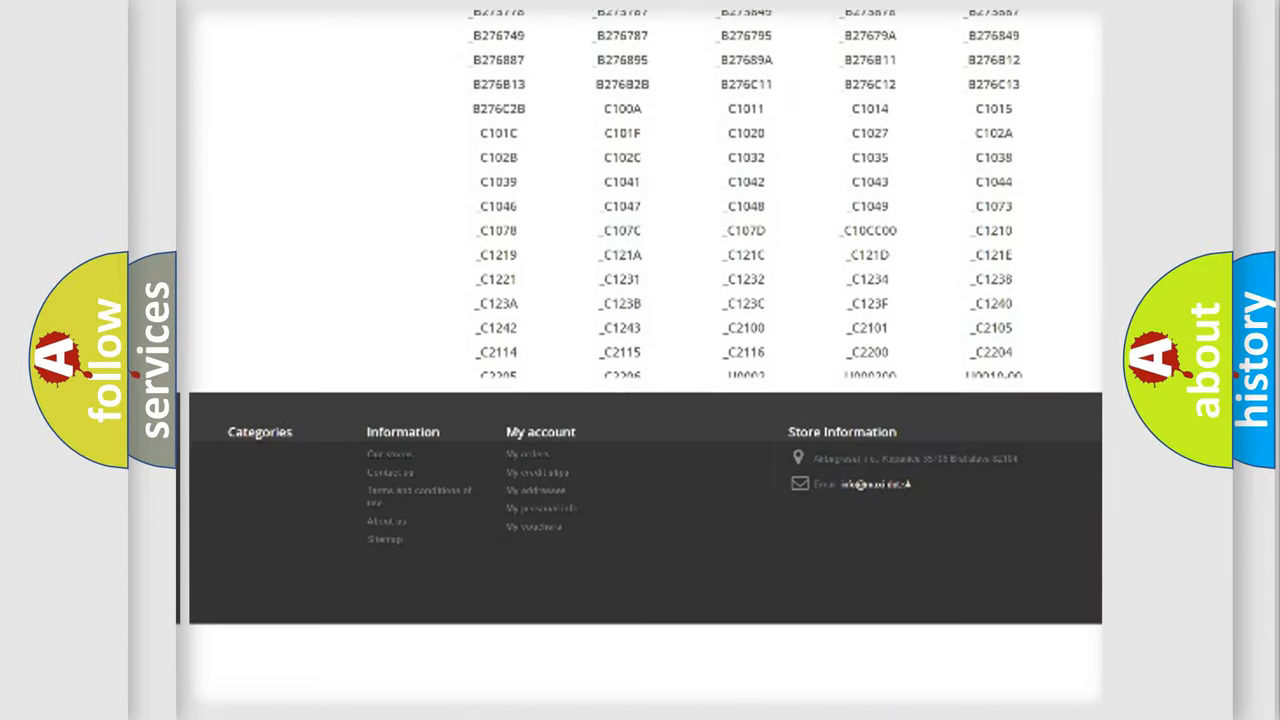
scroll(down, 3)
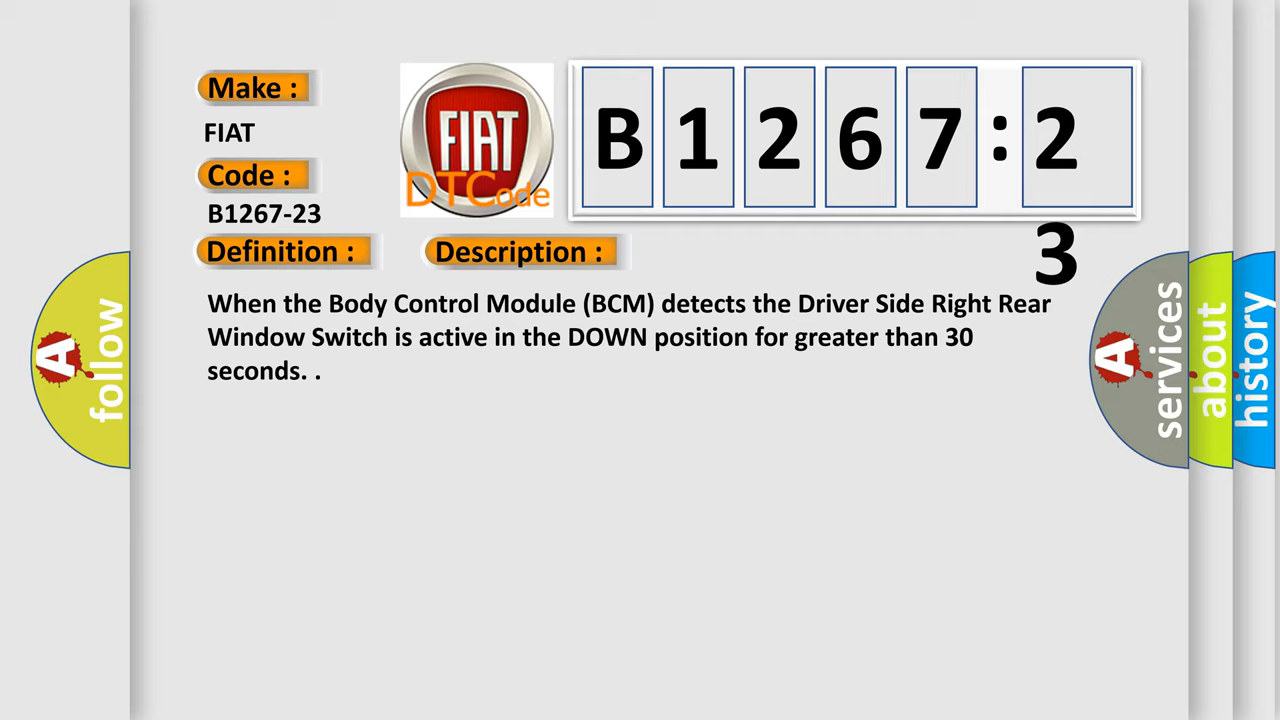
Show the Cause panel for B1267-23: signal stuck low, module measures a low-stuck signal.
click(736, 252)
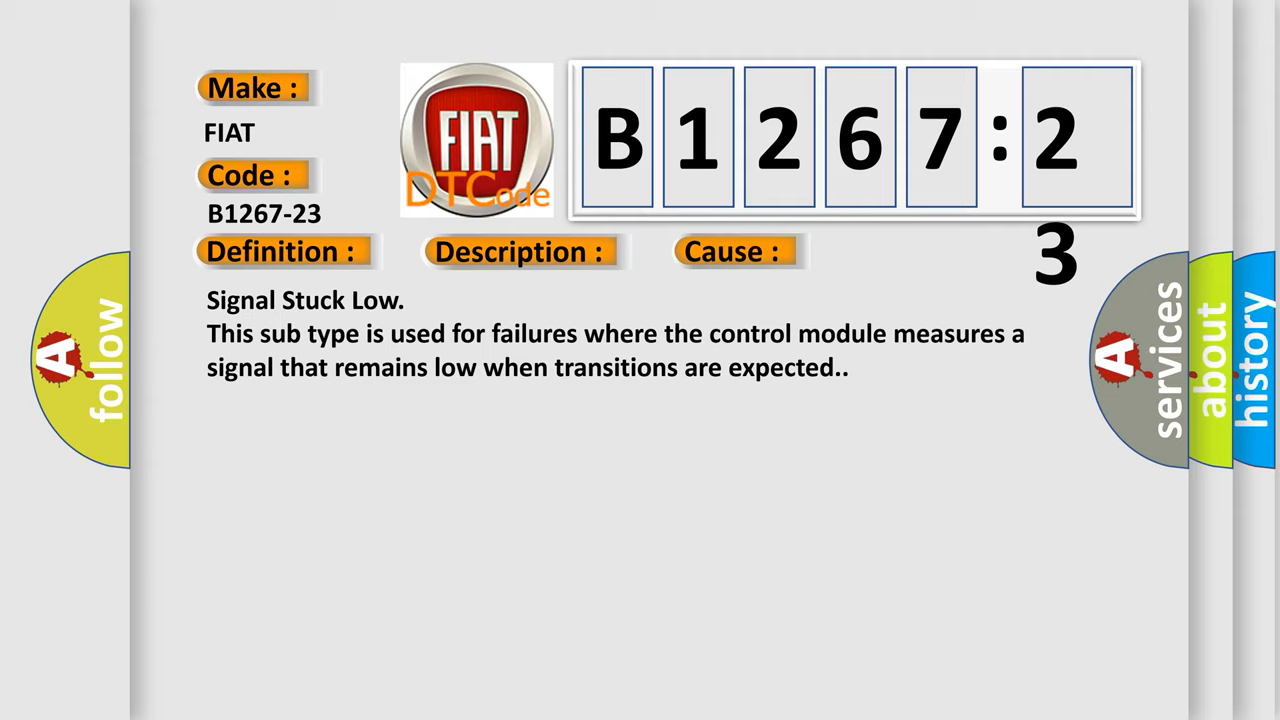